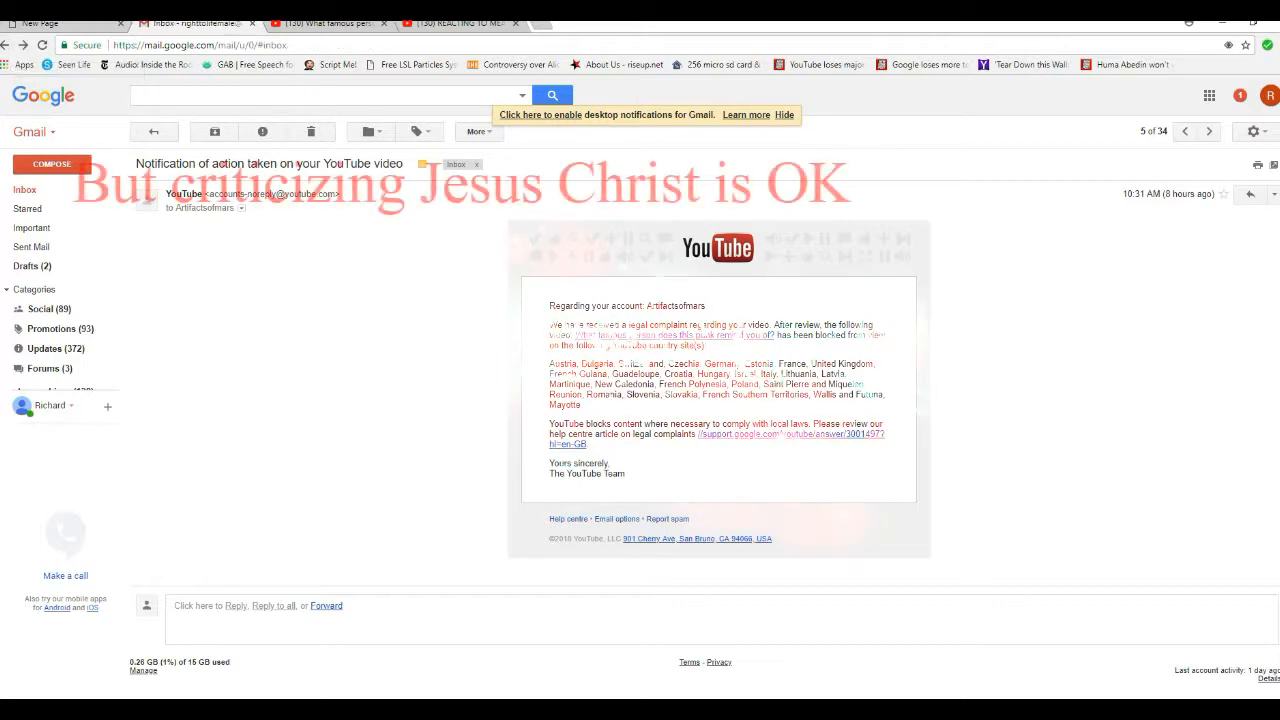
# Step: View the restricted video's YouTube page, then return to the 'Your YouTube video has been restricted' email in Gmail
pyautogui.click(156, 132)
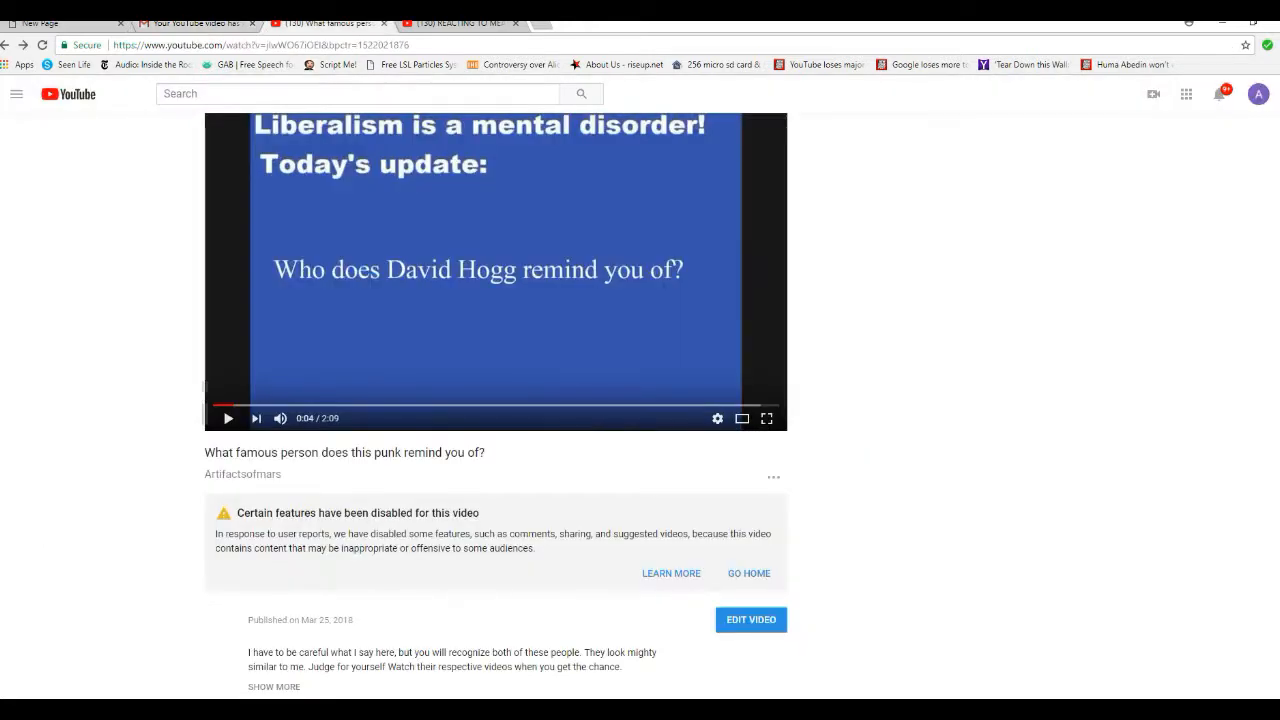
pyautogui.click(190, 24)
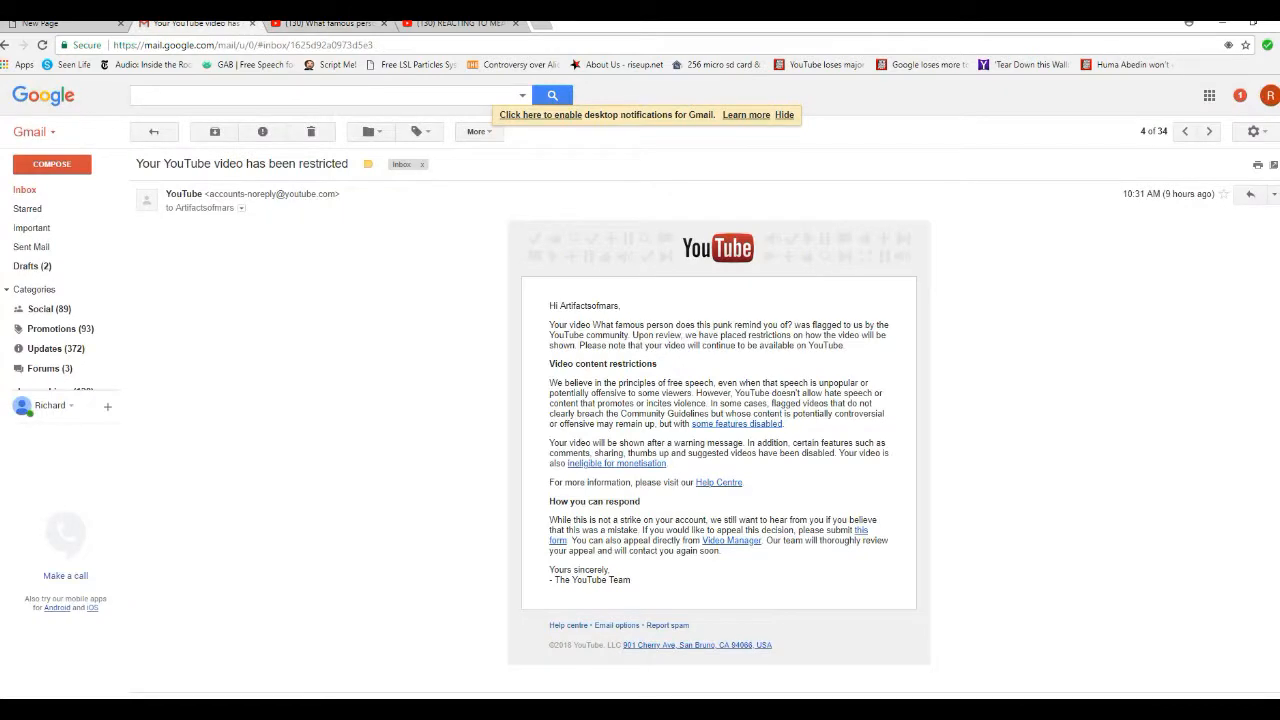